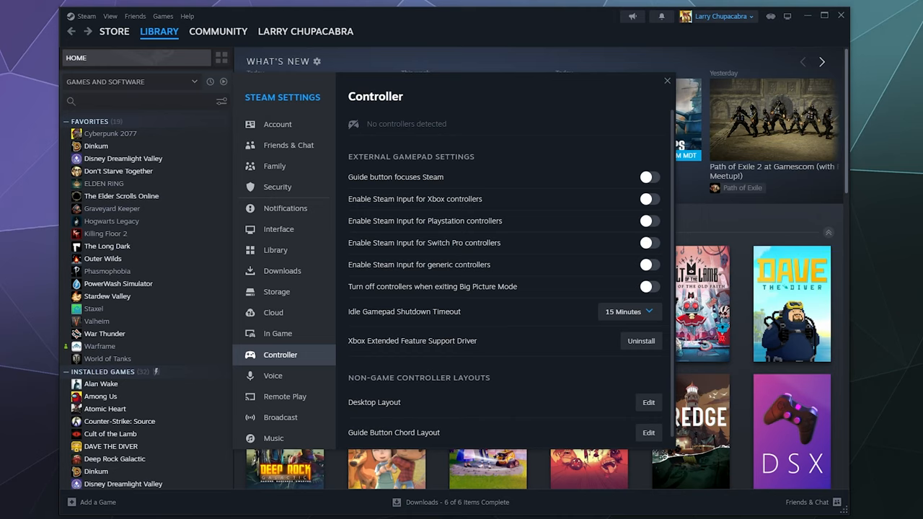
{"action": "mouse_move", "coordinate": [553, 340]}
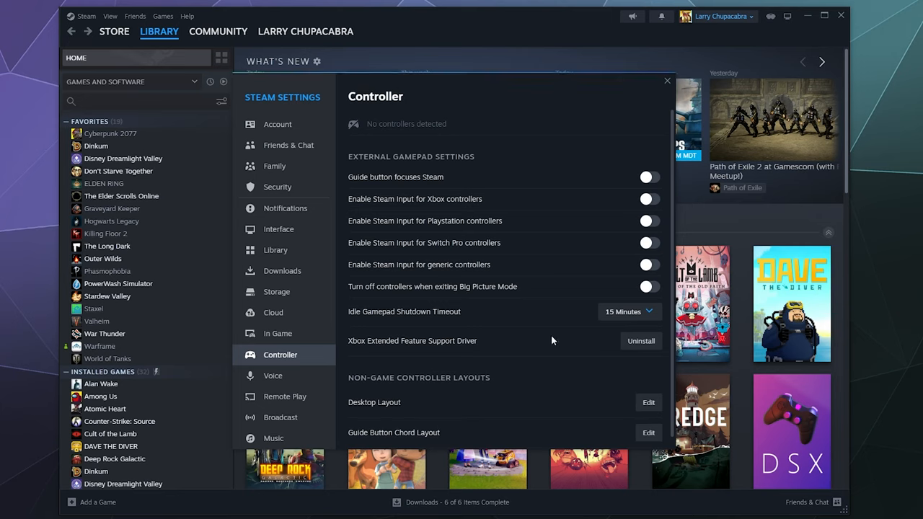
{"action": "mouse_move", "coordinate": [349, 349]}
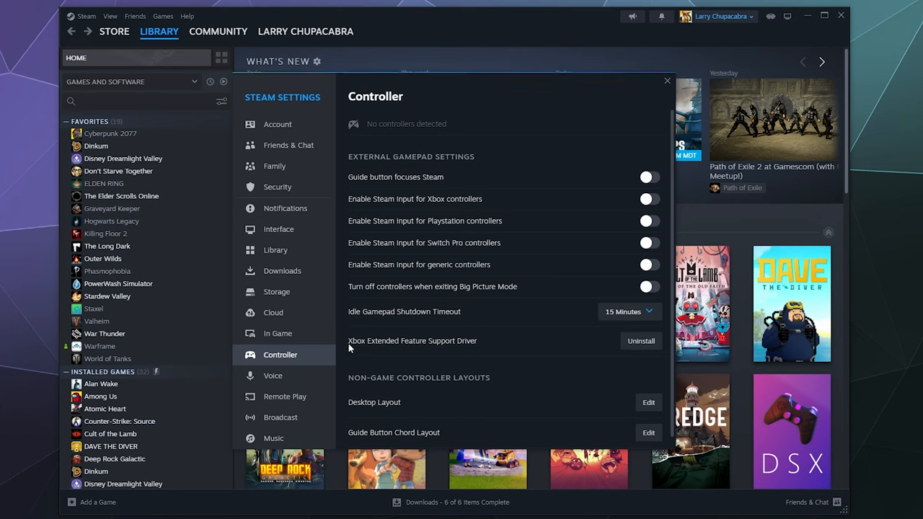
{"action": "mouse_move", "coordinate": [455, 344]}
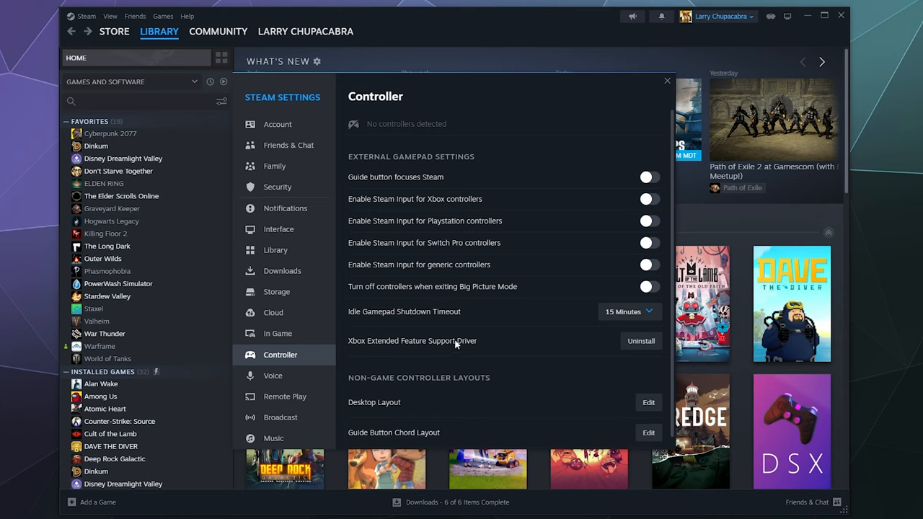
{"action": "mouse_move", "coordinate": [387, 348]}
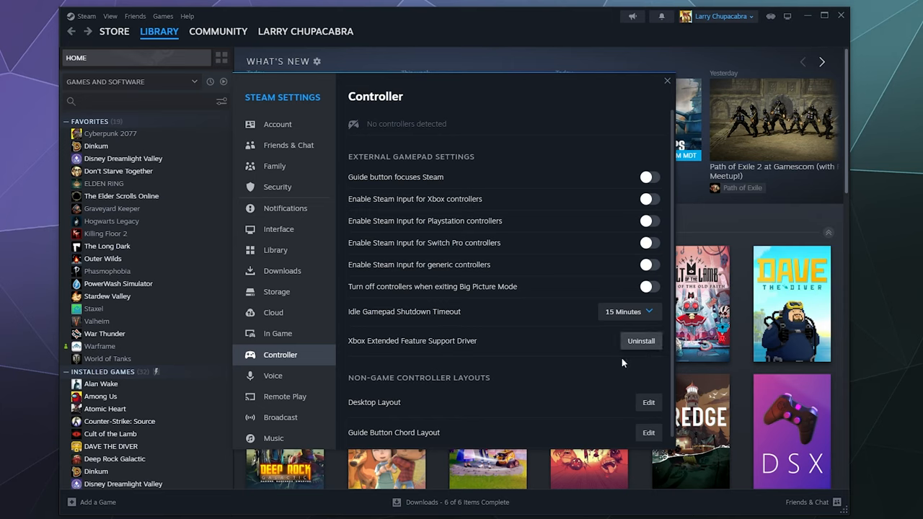
{"action": "mouse_move", "coordinate": [594, 337]}
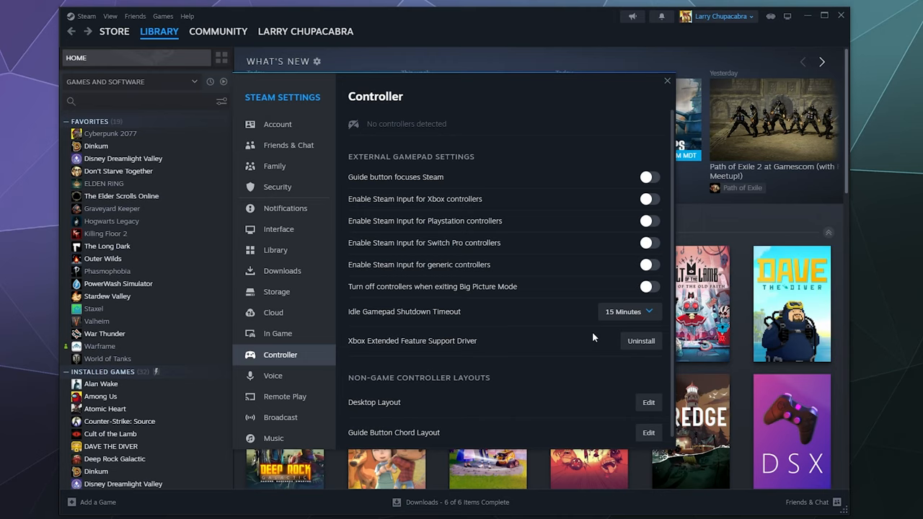
{"action": "mouse_move", "coordinate": [526, 268]}
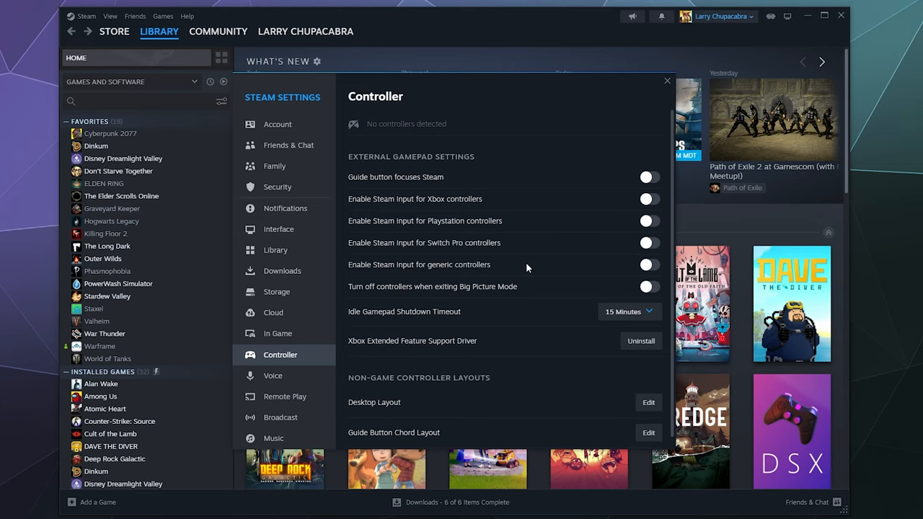
{"action": "mouse_move", "coordinate": [508, 185]}
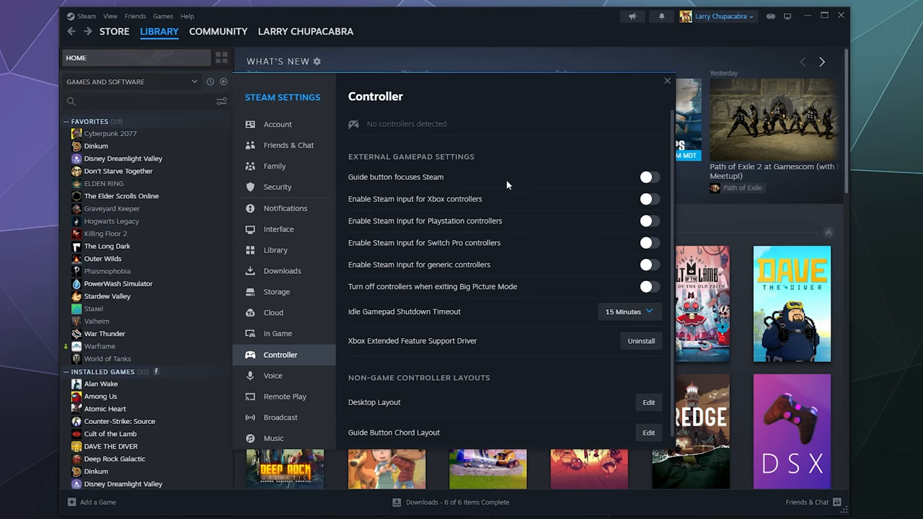
{"action": "mouse_move", "coordinate": [409, 200]}
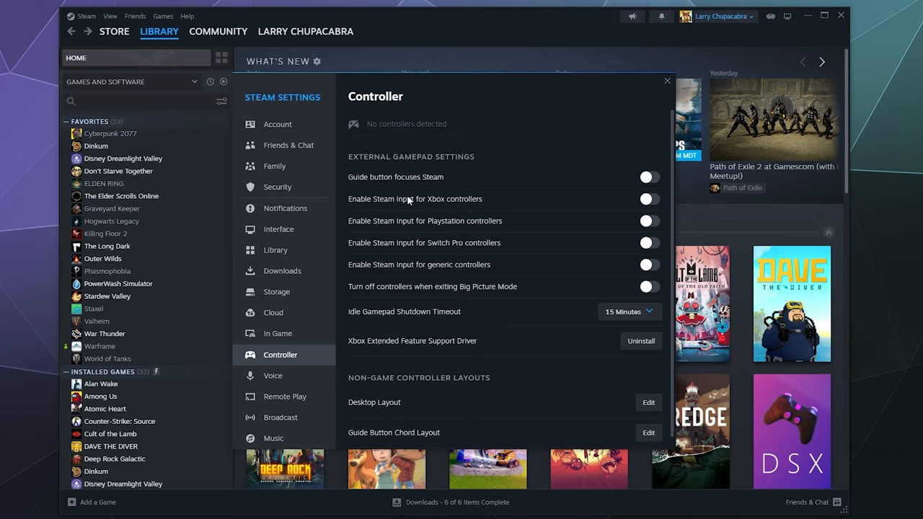
{"action": "mouse_move", "coordinate": [637, 209]}
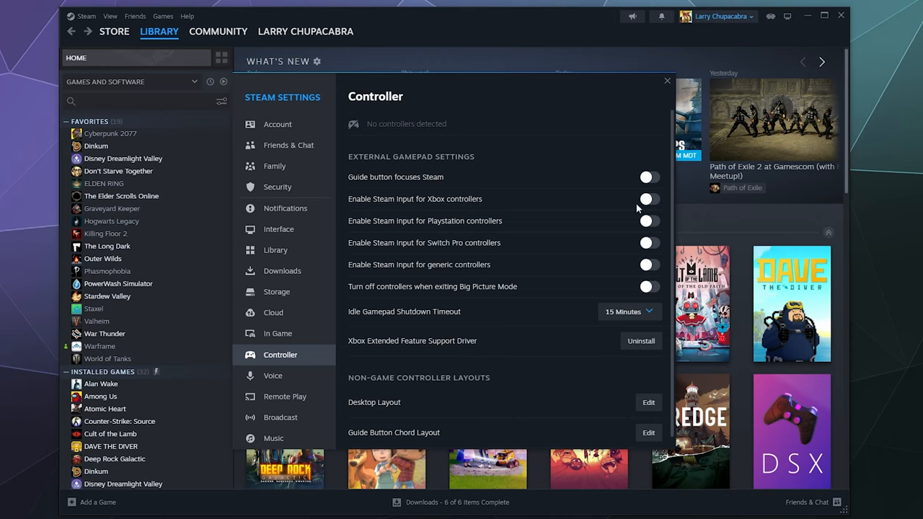
Step: Turn on Steam Input for PlayStation controllers in the Controller settings
{"action": "left_click", "coordinate": [648, 221]}
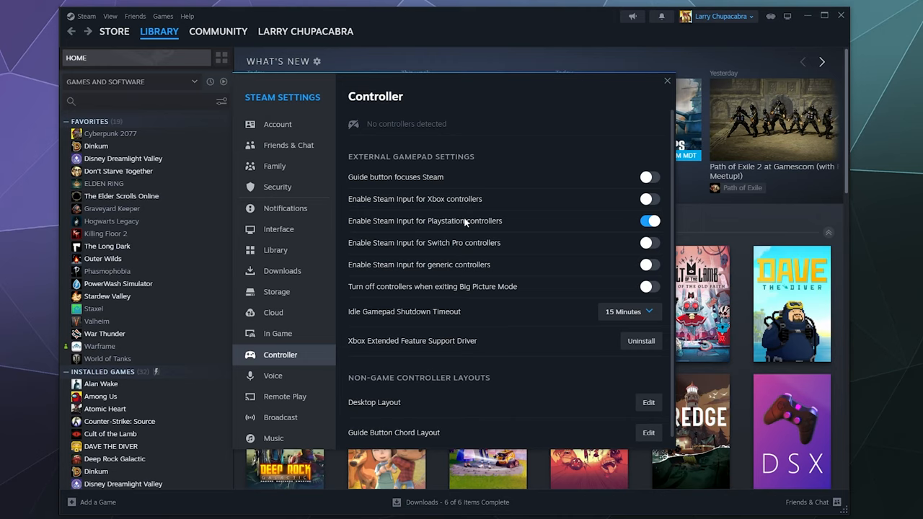
{"action": "mouse_move", "coordinate": [422, 157]}
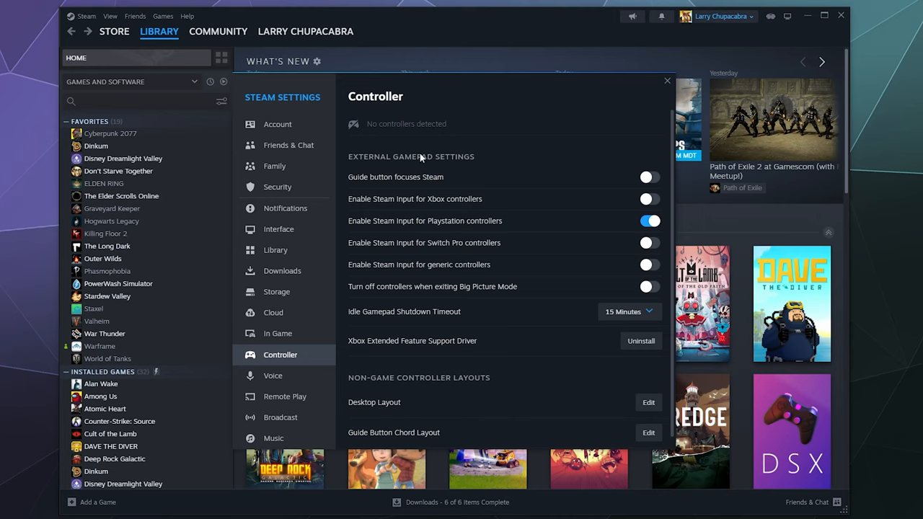
{"action": "mouse_move", "coordinate": [392, 114]}
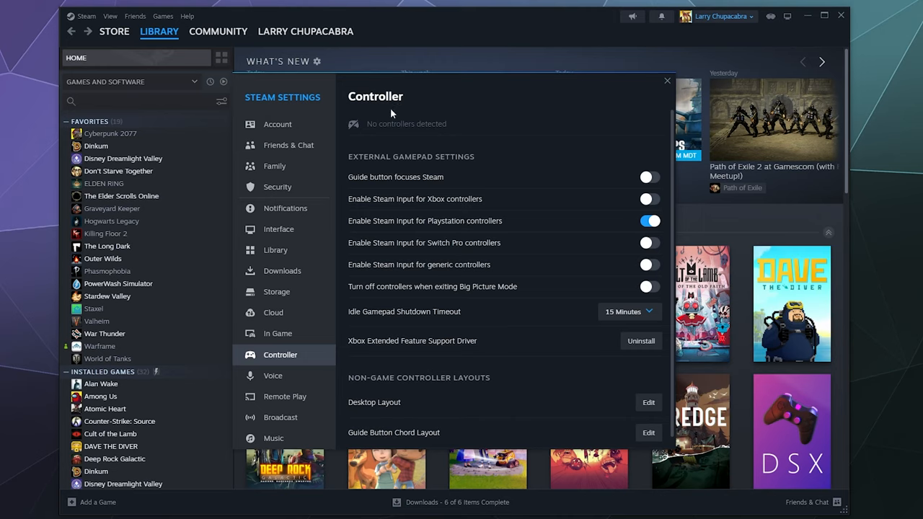
{"action": "mouse_move", "coordinate": [396, 124]}
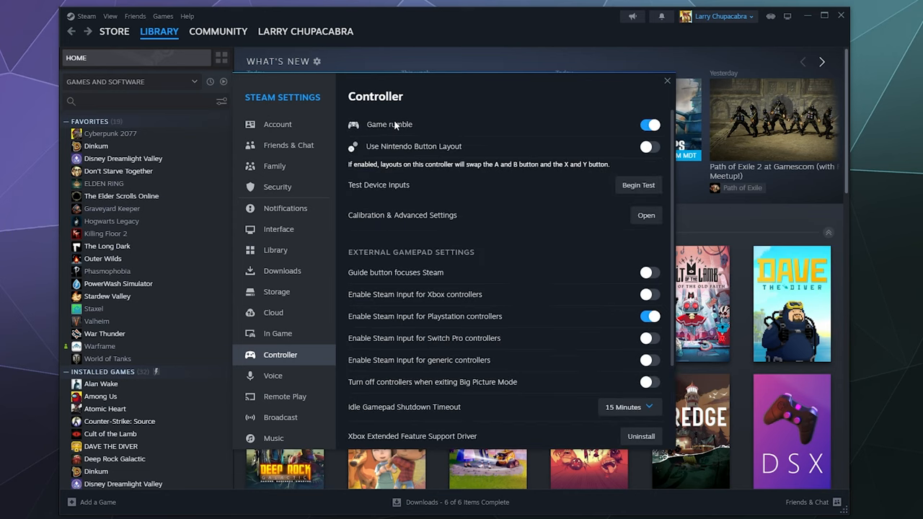
{"action": "mouse_move", "coordinate": [497, 152]}
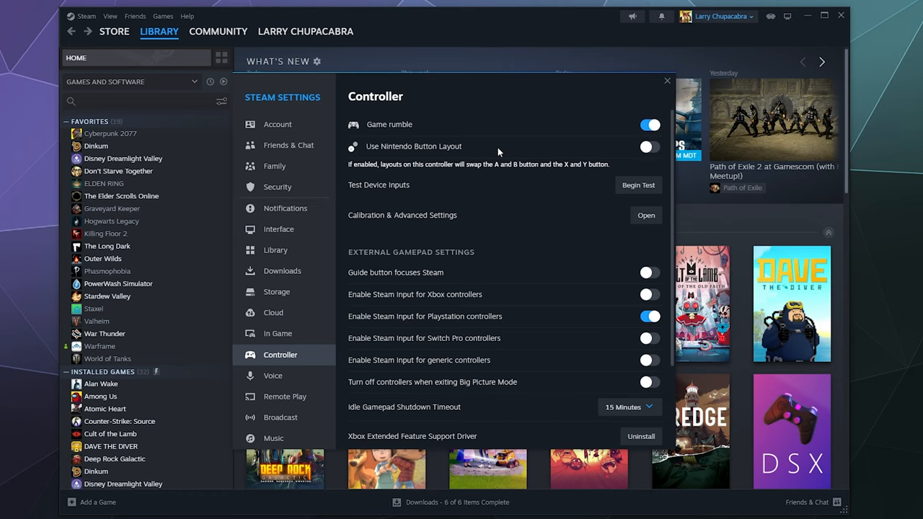
{"action": "mouse_move", "coordinate": [512, 121]}
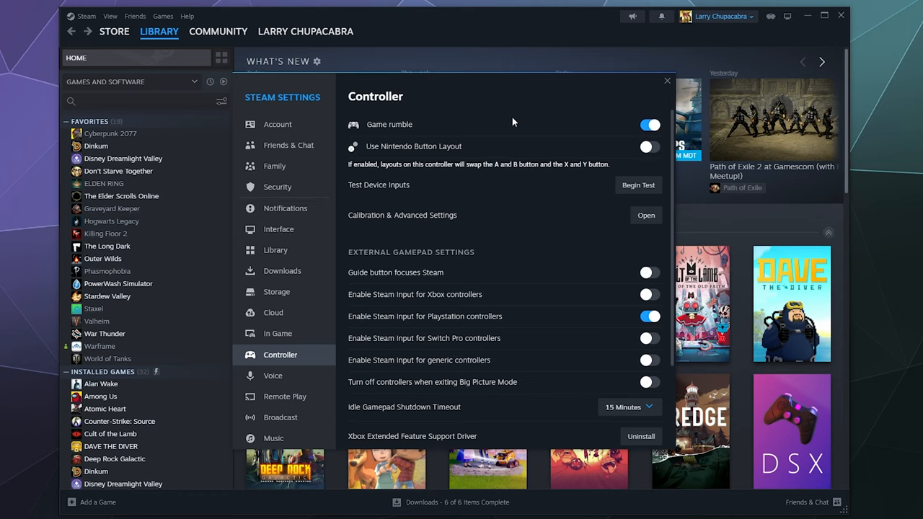
{"action": "mouse_move", "coordinate": [479, 124]}
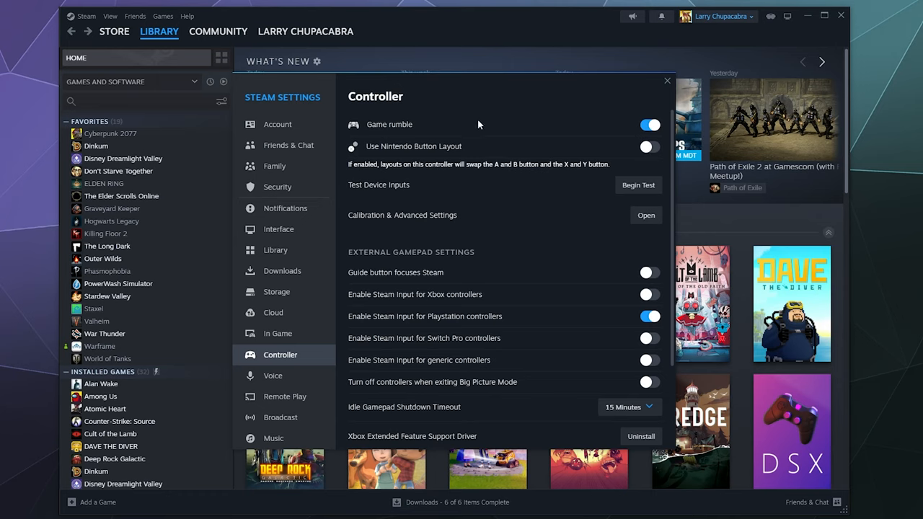
{"action": "mouse_move", "coordinate": [463, 152]}
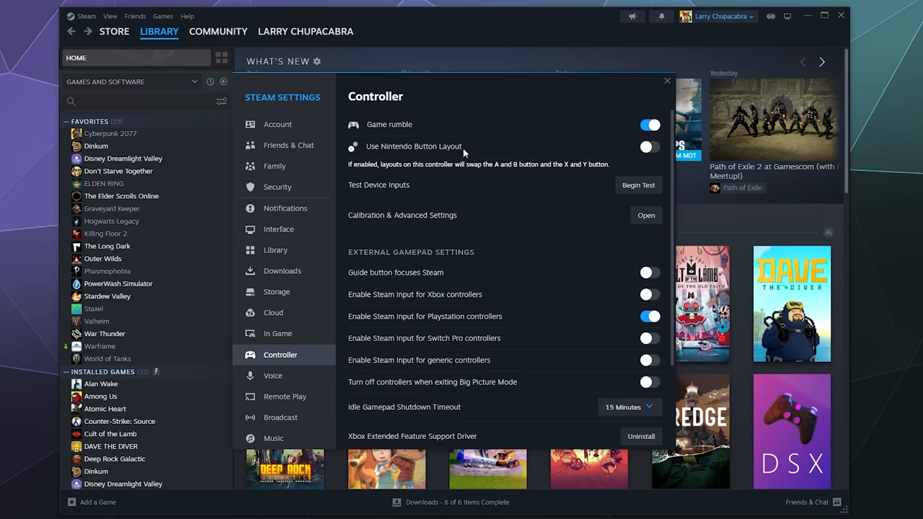
{"action": "mouse_move", "coordinate": [641, 150]}
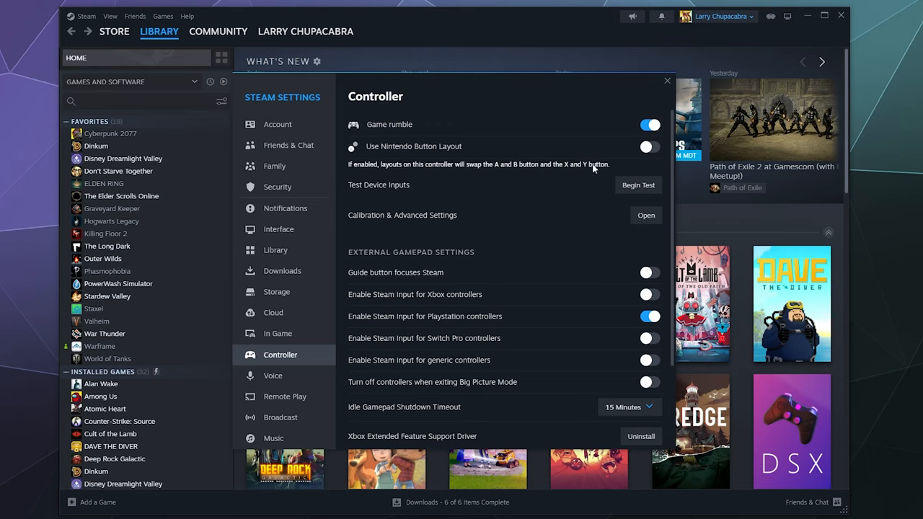
{"action": "mouse_move", "coordinate": [637, 185]}
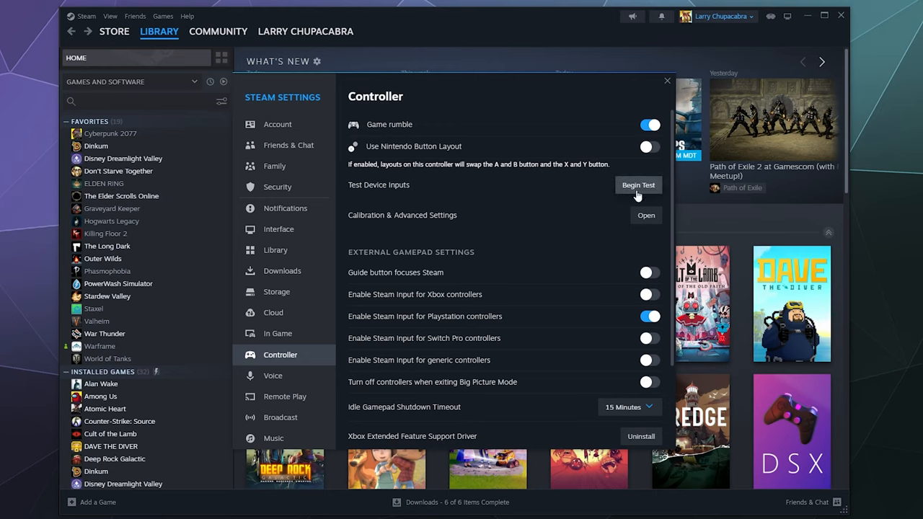
{"action": "left_click", "coordinate": [638, 184]}
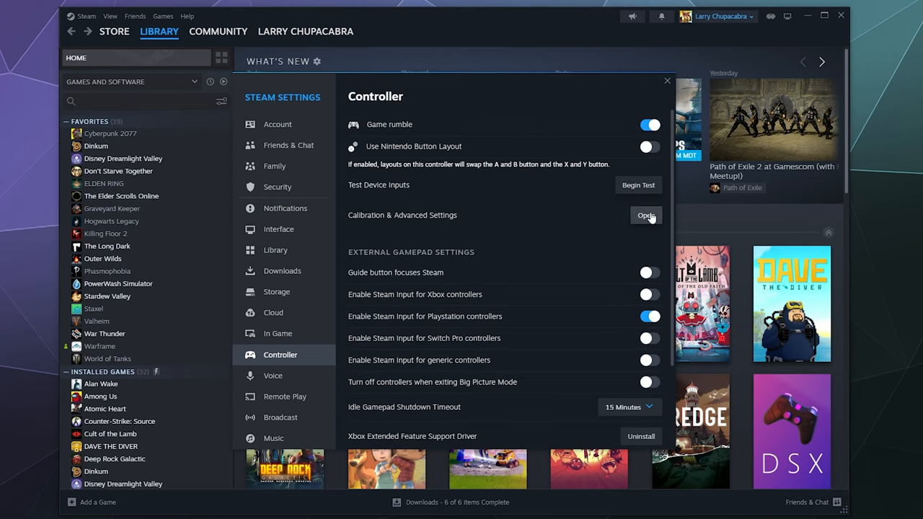
Step: Calibrate the gyro, then review the LED settings showing magenta at 309° with full brightness
{"action": "left_click", "coordinate": [645, 216]}
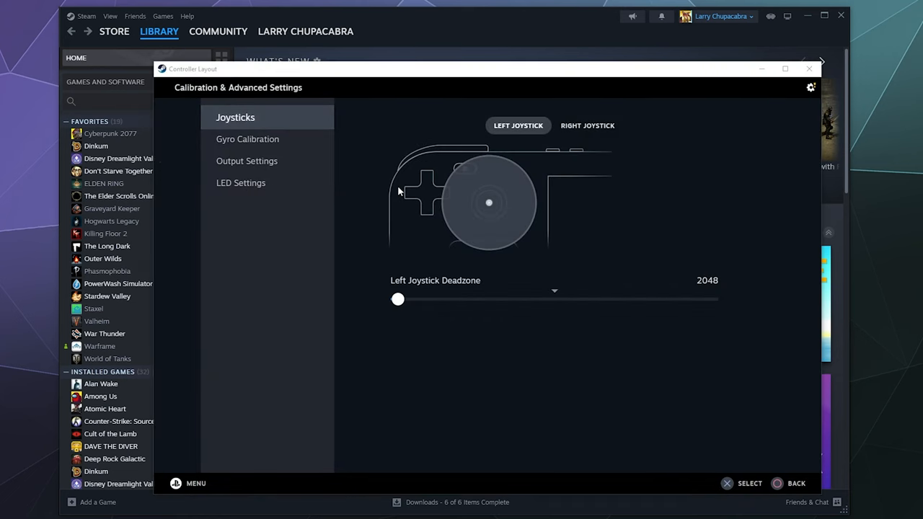
{"action": "mouse_move", "coordinate": [329, 218]}
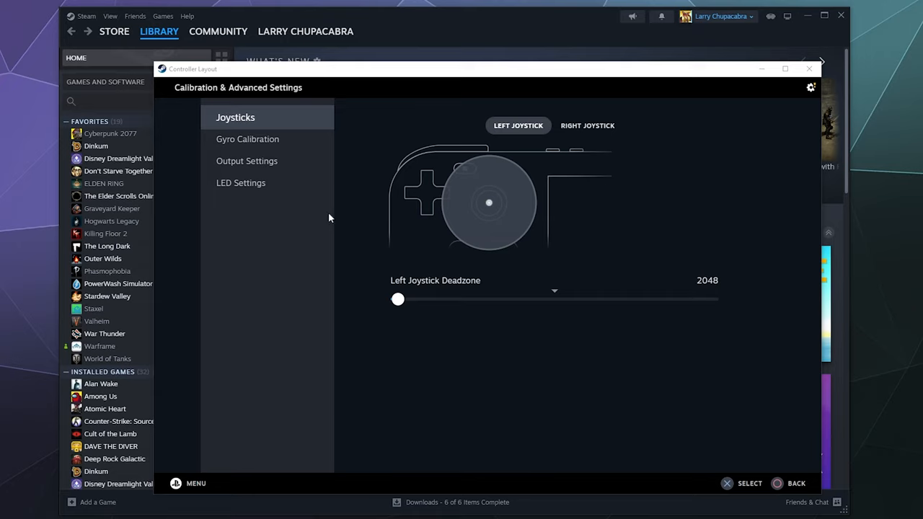
{"action": "mouse_move", "coordinate": [232, 142]}
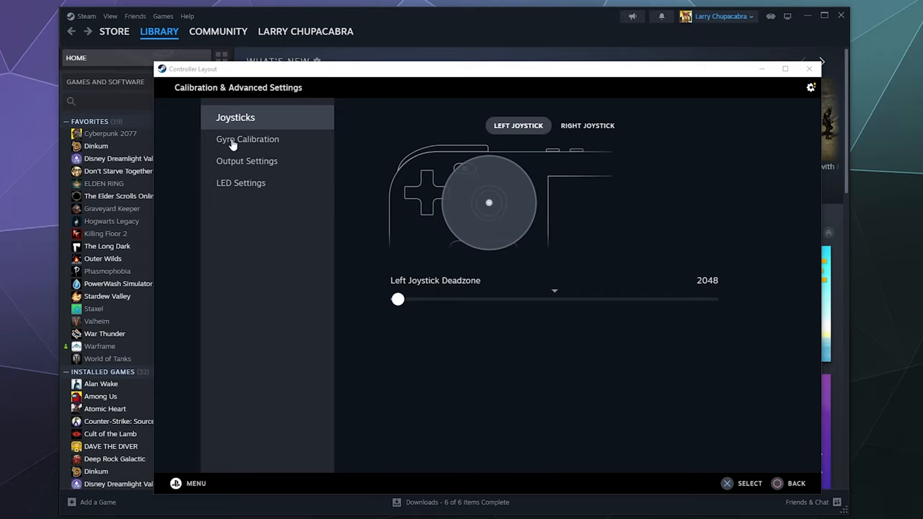
{"action": "mouse_move", "coordinate": [235, 141]}
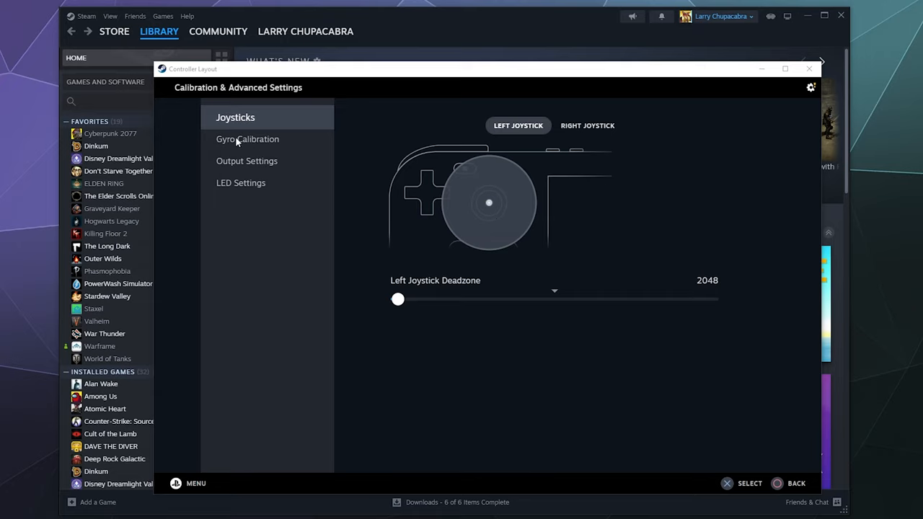
{"action": "left_click", "coordinate": [250, 139]}
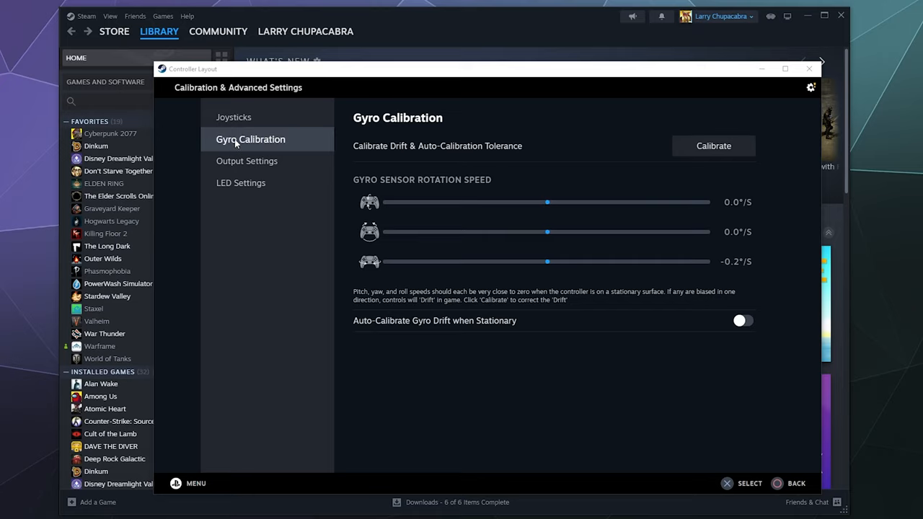
{"action": "left_click", "coordinate": [713, 145]}
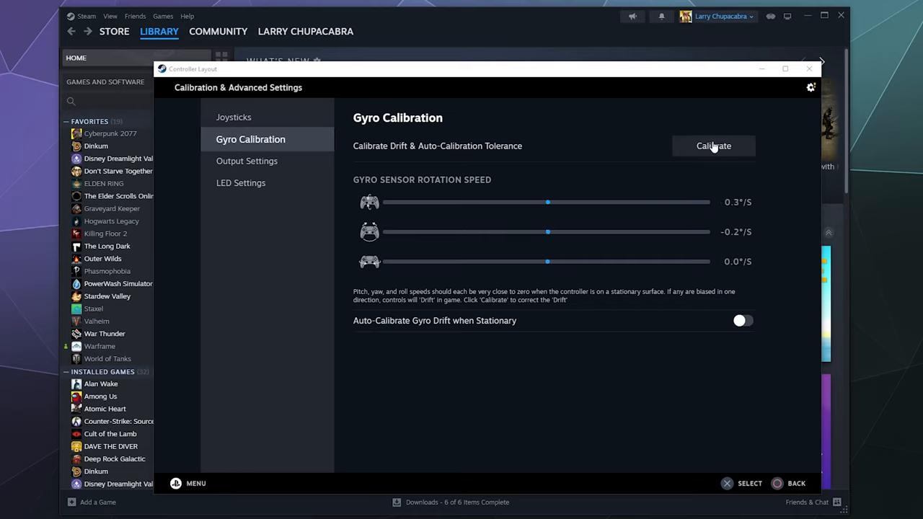
{"action": "left_click", "coordinate": [250, 161]}
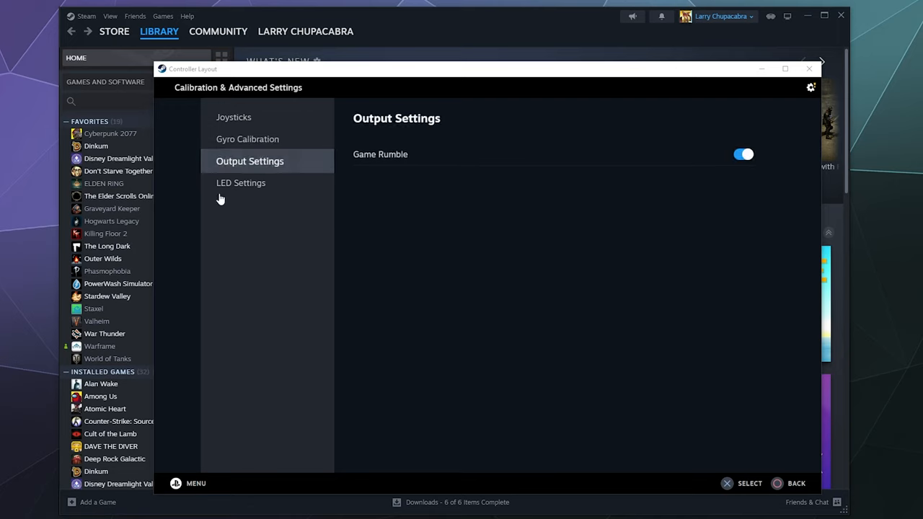
{"action": "left_click", "coordinate": [243, 182]}
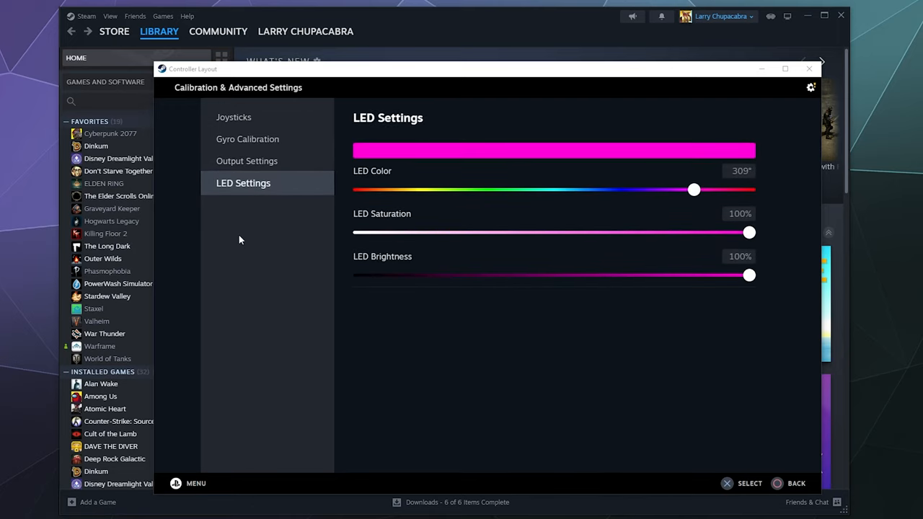
{"action": "mouse_move", "coordinate": [785, 68]}
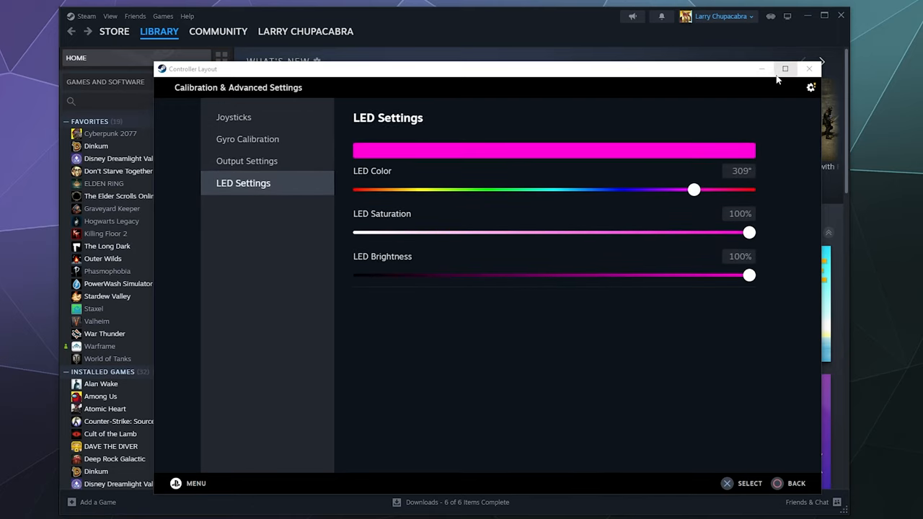
Step: Close the calibration window and scroll through the Controller settings page
{"action": "left_click", "coordinate": [808, 68]}
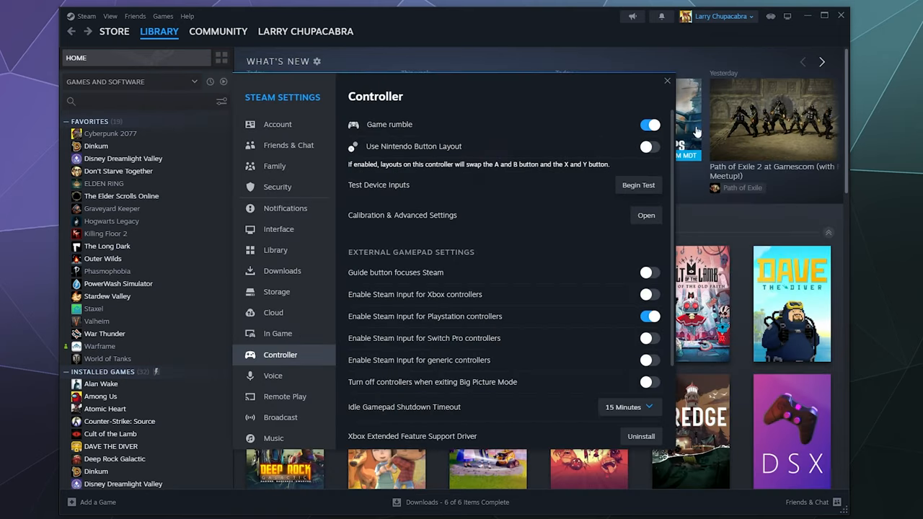
{"action": "scroll", "scroll_direction": "down", "scroll_amount": 3}
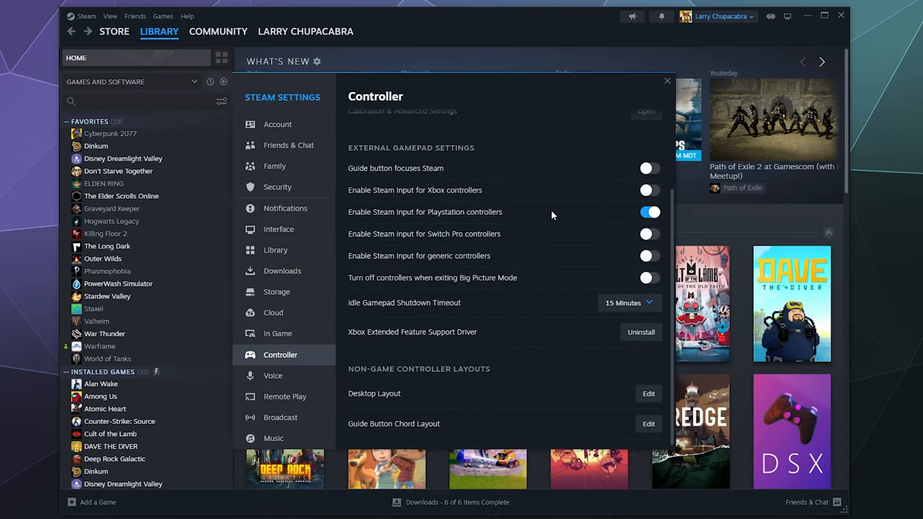
{"action": "scroll", "scroll_direction": "up", "scroll_amount": 3}
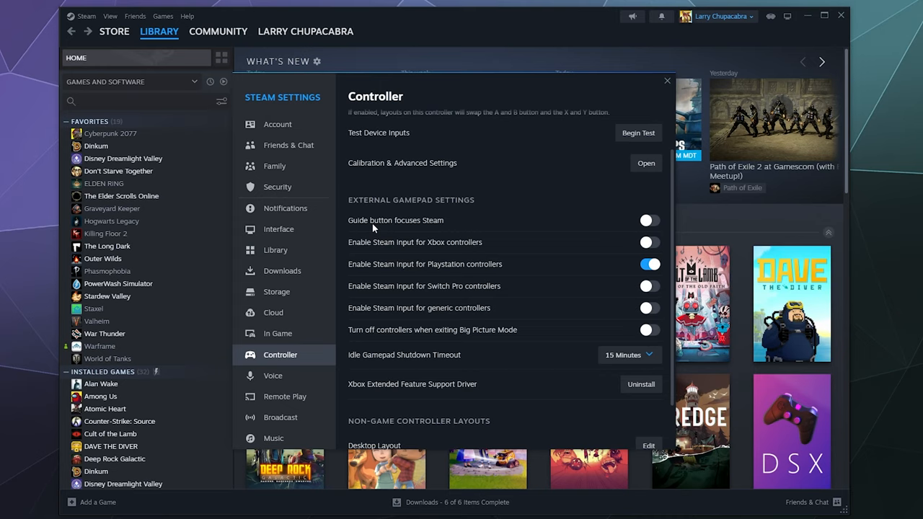
{"action": "mouse_move", "coordinate": [424, 231]}
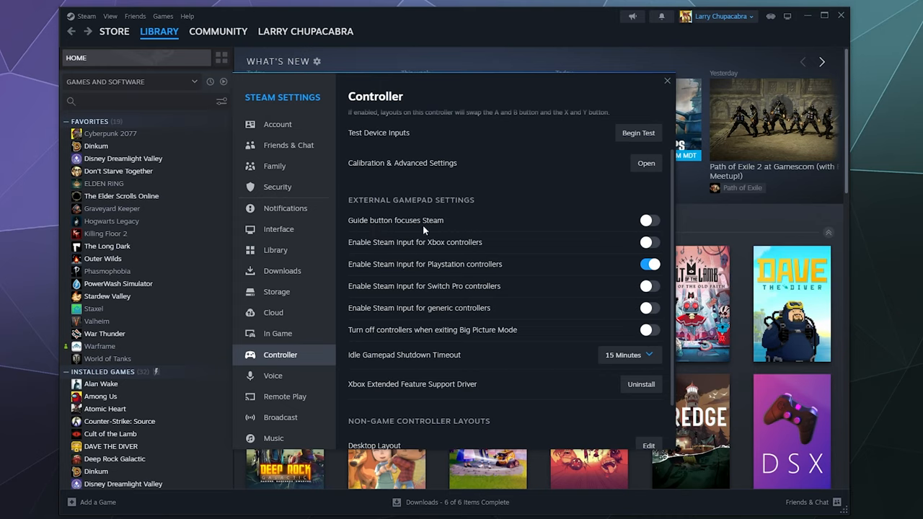
{"action": "scroll", "scroll_direction": "down", "scroll_amount": 3}
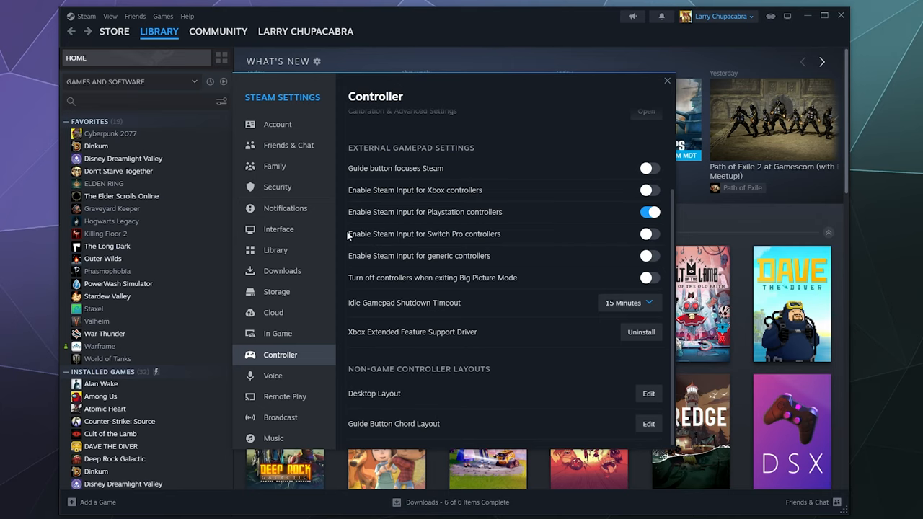
{"action": "mouse_move", "coordinate": [463, 272]}
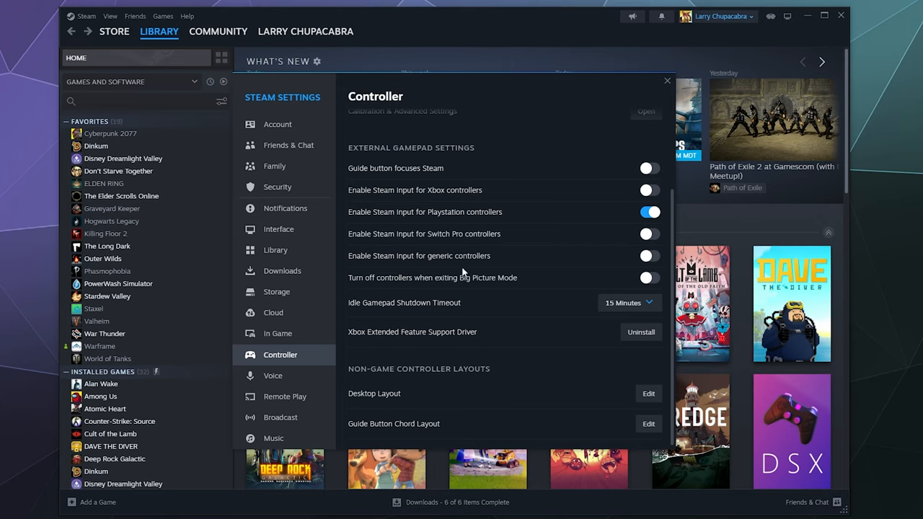
{"action": "mouse_move", "coordinate": [363, 277]}
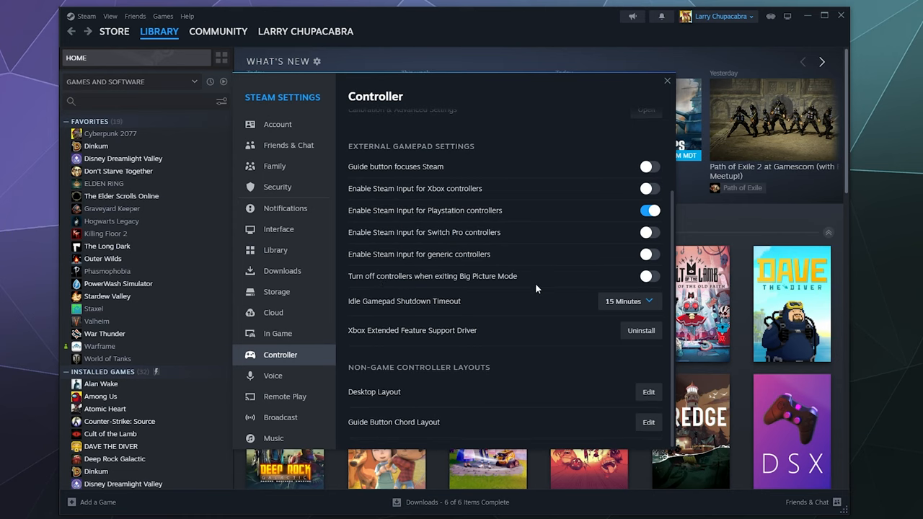
{"action": "mouse_move", "coordinate": [382, 395]}
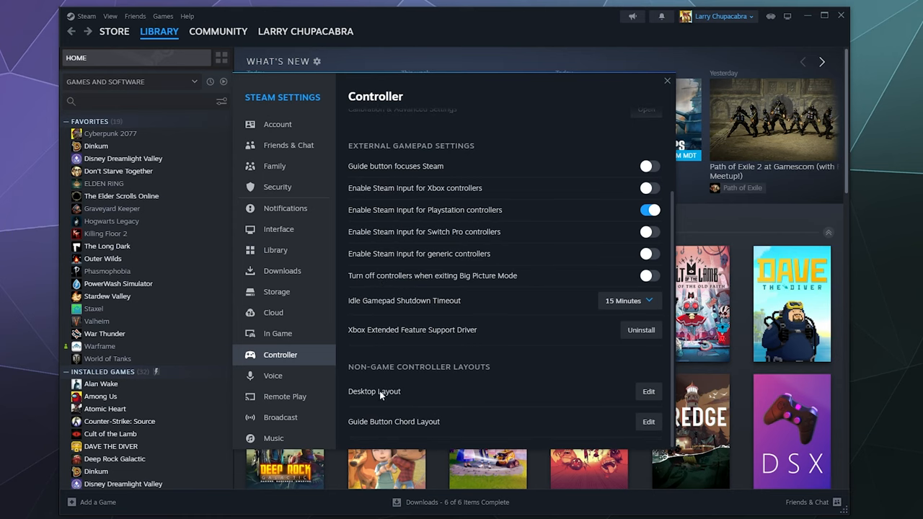
{"action": "mouse_move", "coordinate": [369, 399]}
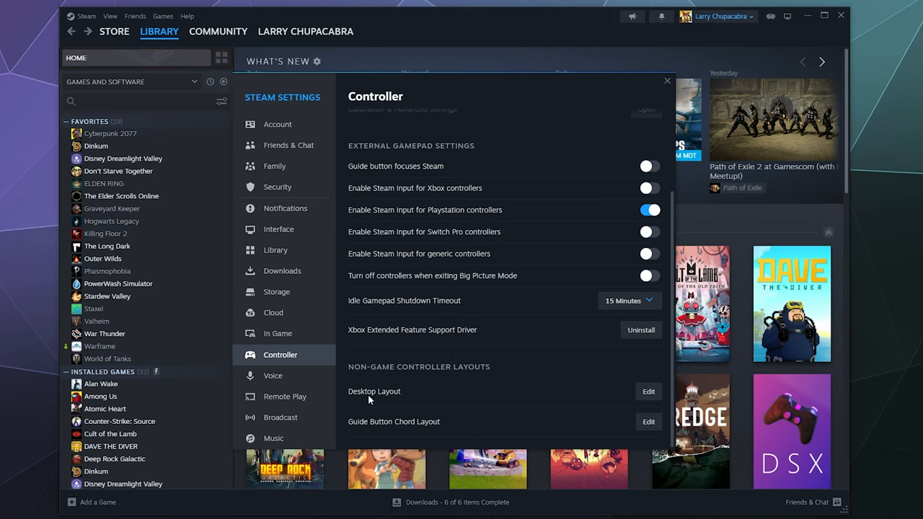
{"action": "mouse_move", "coordinate": [456, 394]}
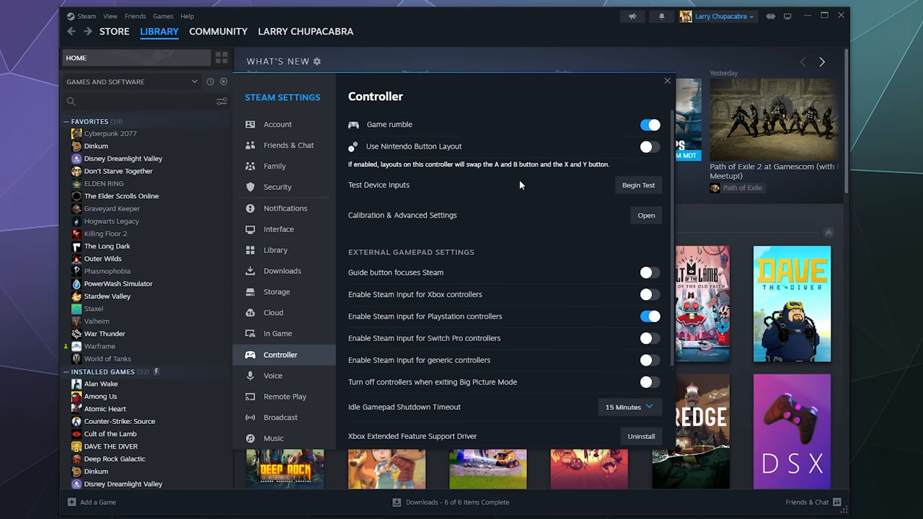
{"action": "mouse_move", "coordinate": [655, 198]}
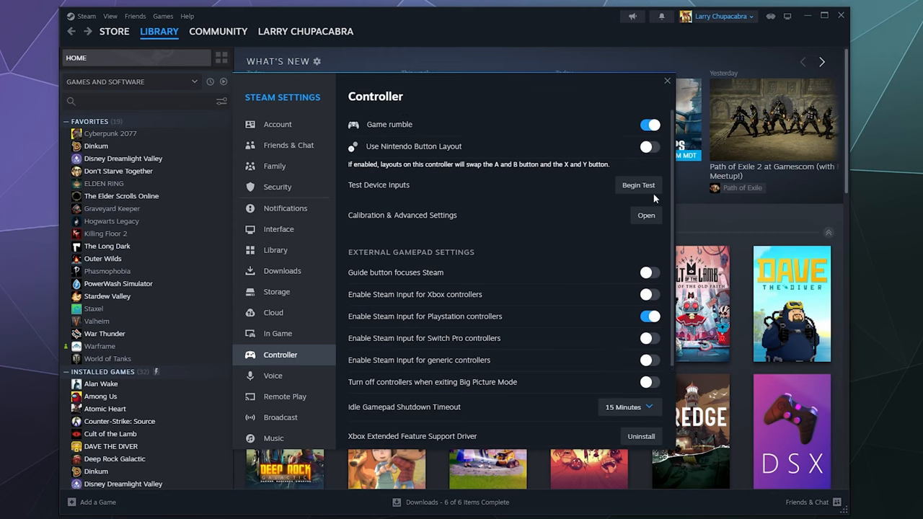
{"action": "left_click", "coordinate": [638, 185]}
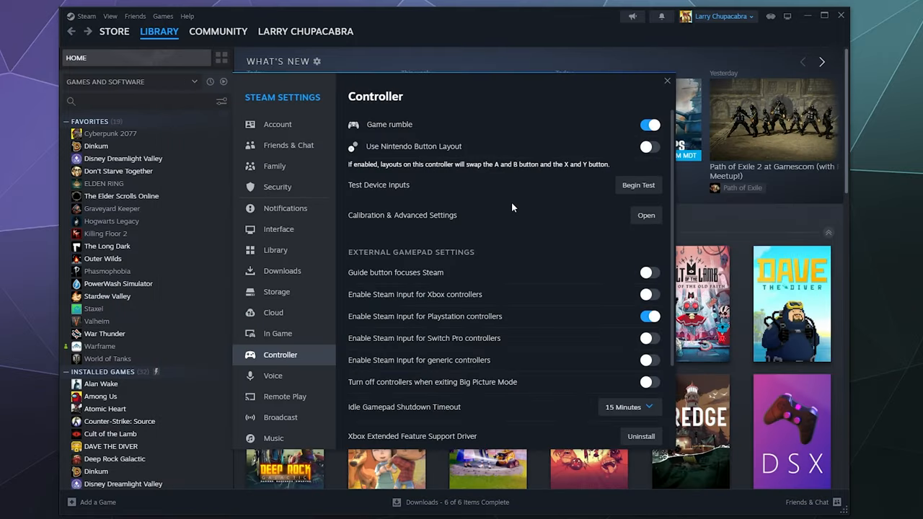
{"action": "scroll", "scroll_direction": "down", "scroll_amount": 3}
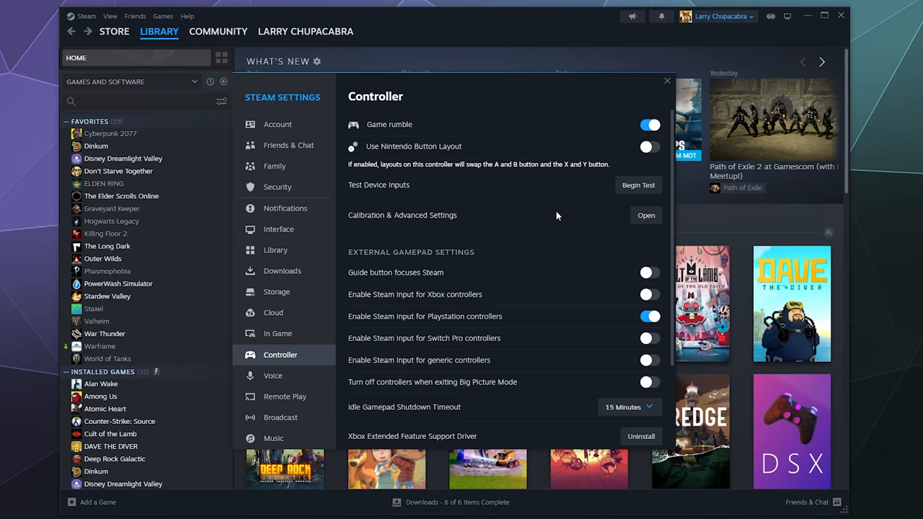
{"action": "mouse_move", "coordinate": [433, 325]}
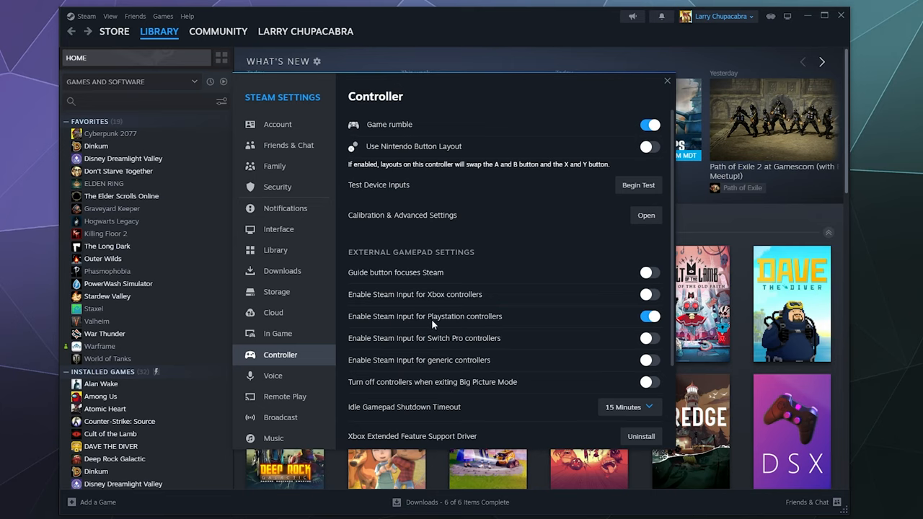
{"action": "mouse_move", "coordinate": [568, 315]}
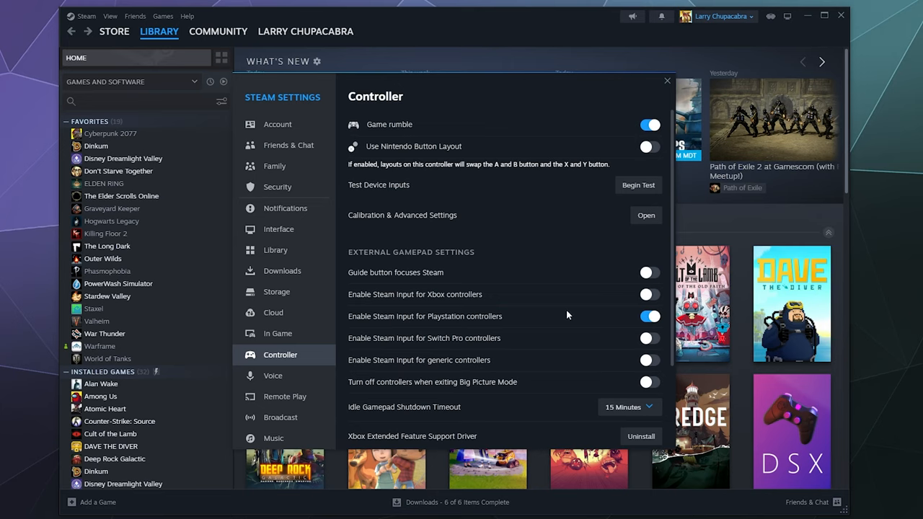